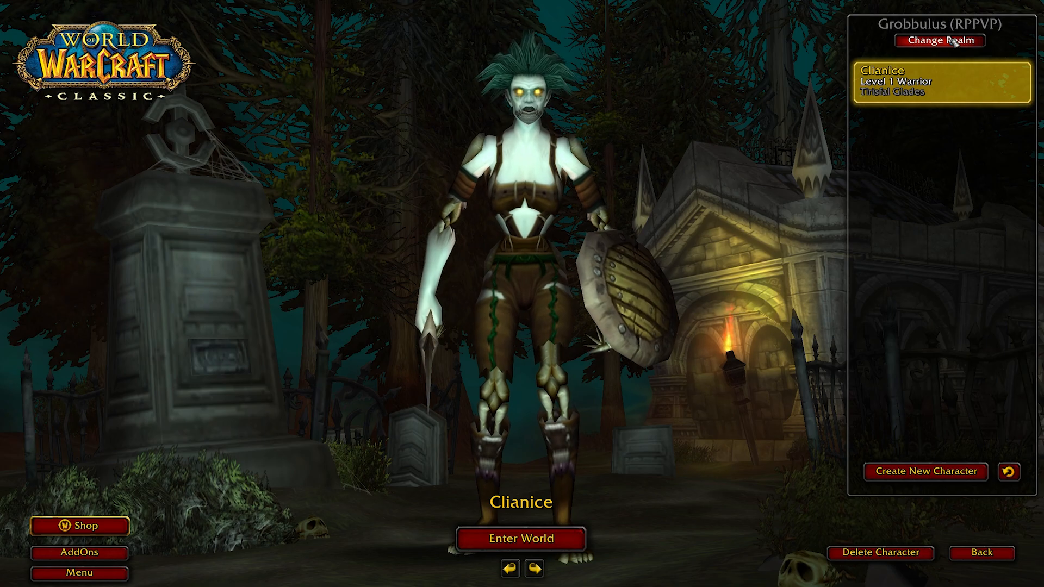
Step: Open the realm list from the character screen and show the Seasonal realms
click(939, 41)
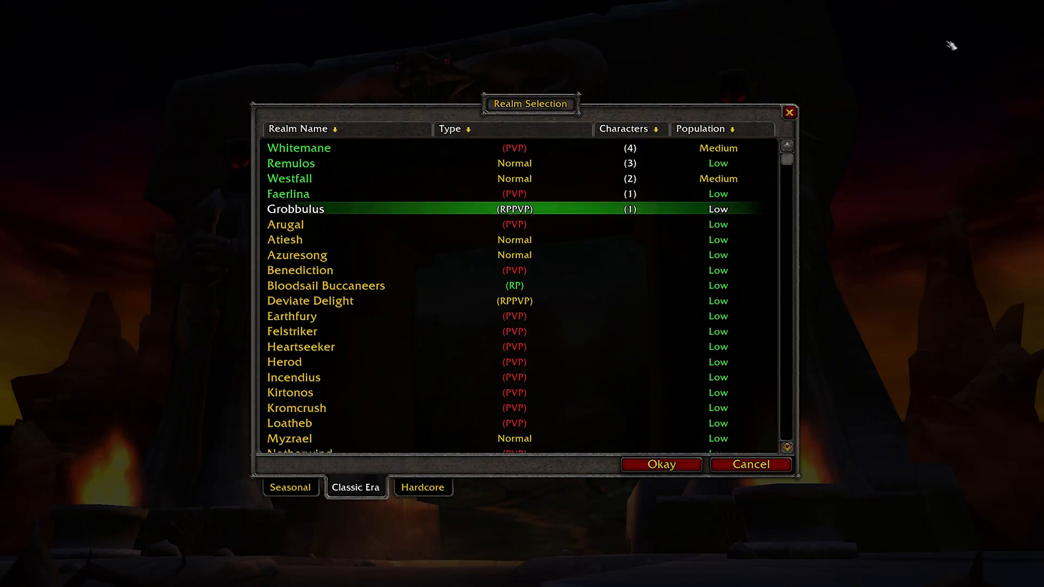
mouse_move(486, 481)
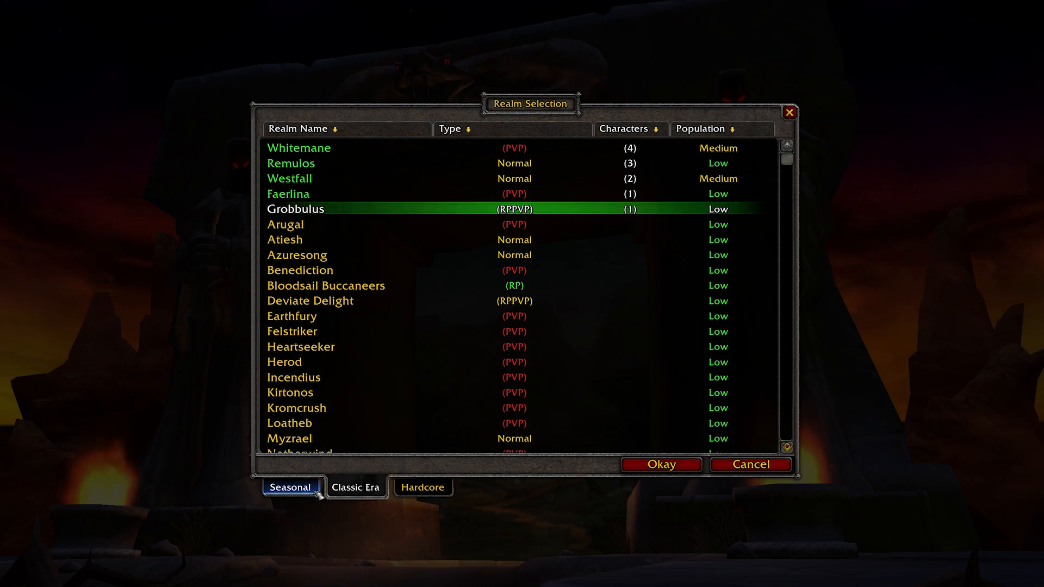
click(289, 487)
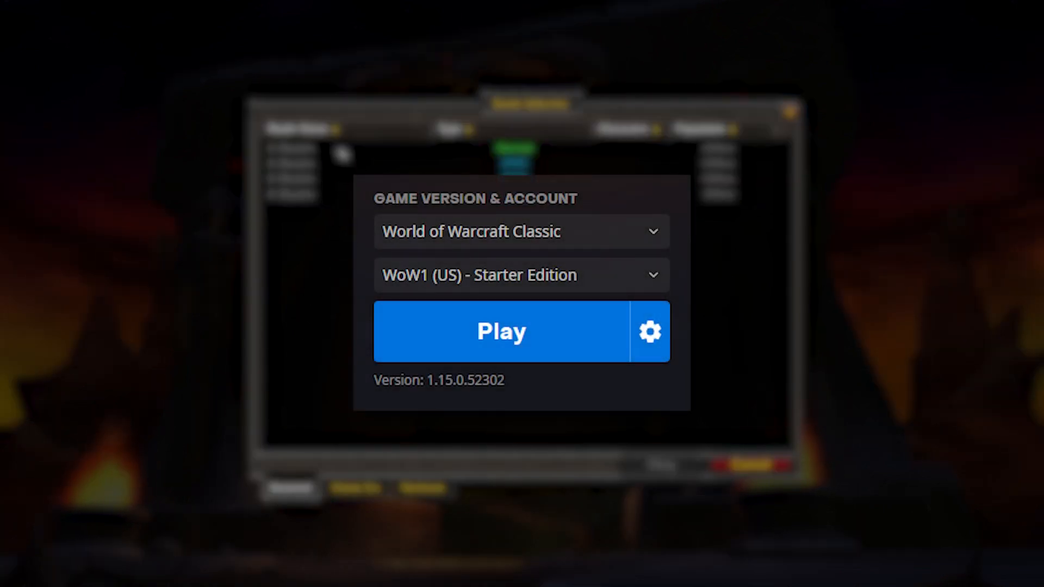
mouse_move(546, 165)
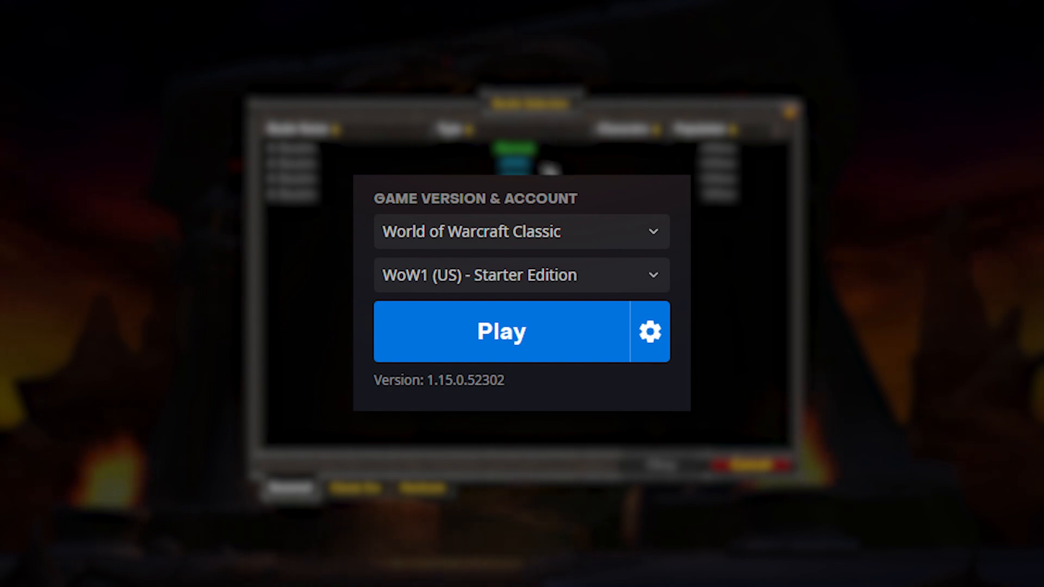
Step: Switch the realm list to the Hardcore tab showing Defias Pillager and Skull Rock
click(502, 331)
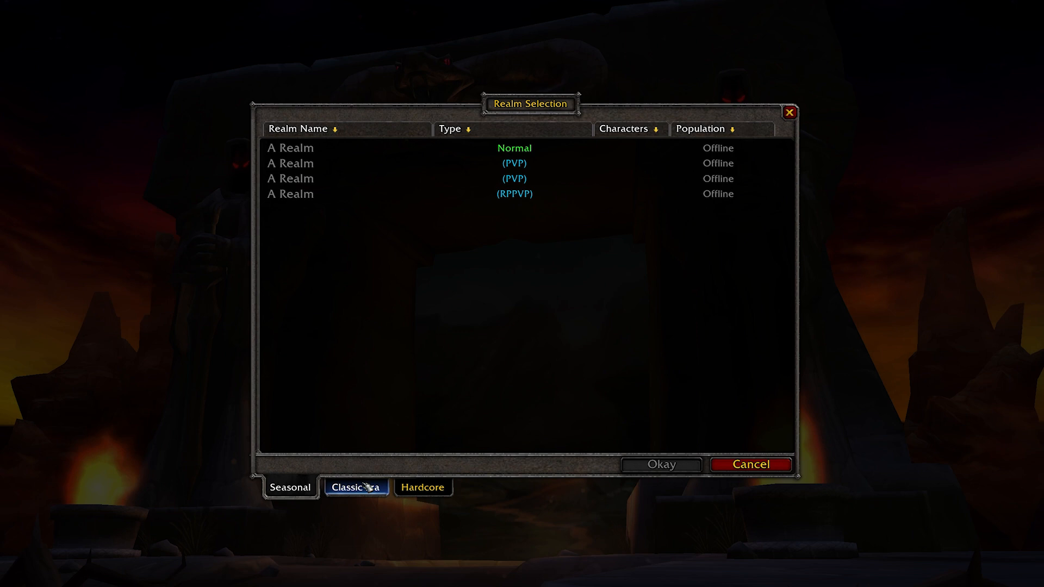
click(422, 486)
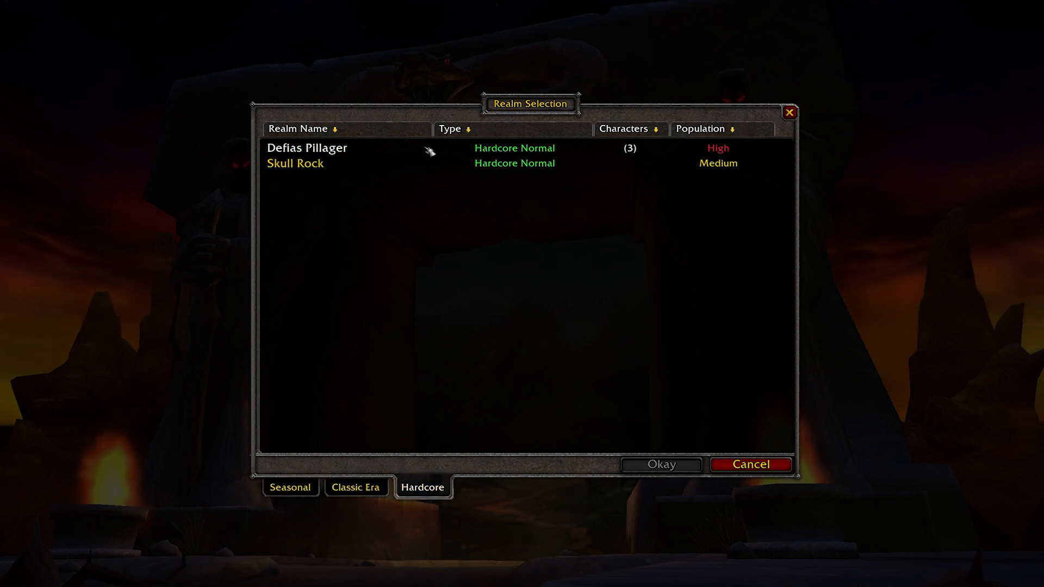
Step: Select the Skull Rock row in the Hardcore realm list
click(306, 148)
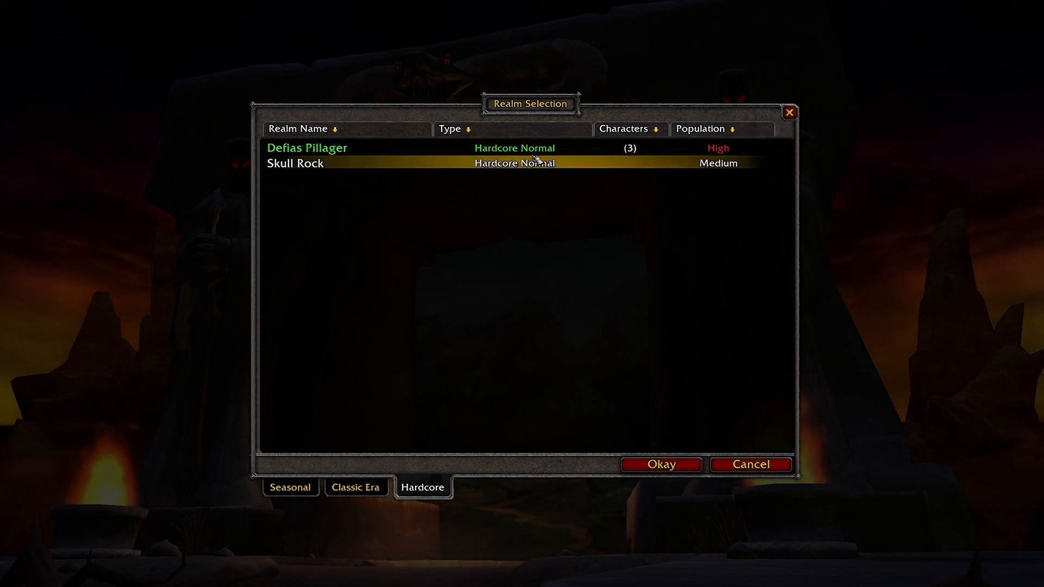
mouse_move(538, 154)
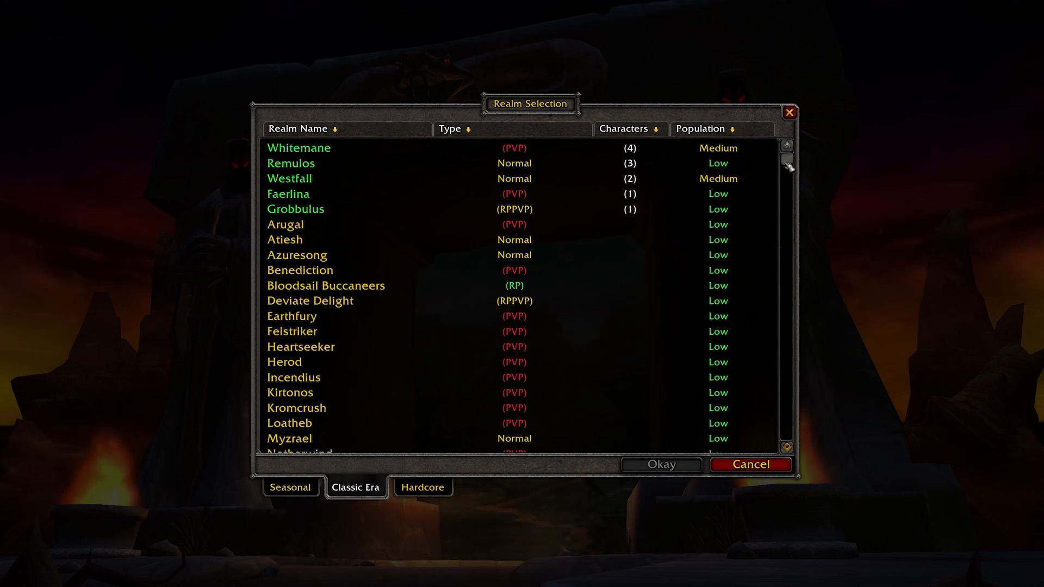
scroll(down, 3)
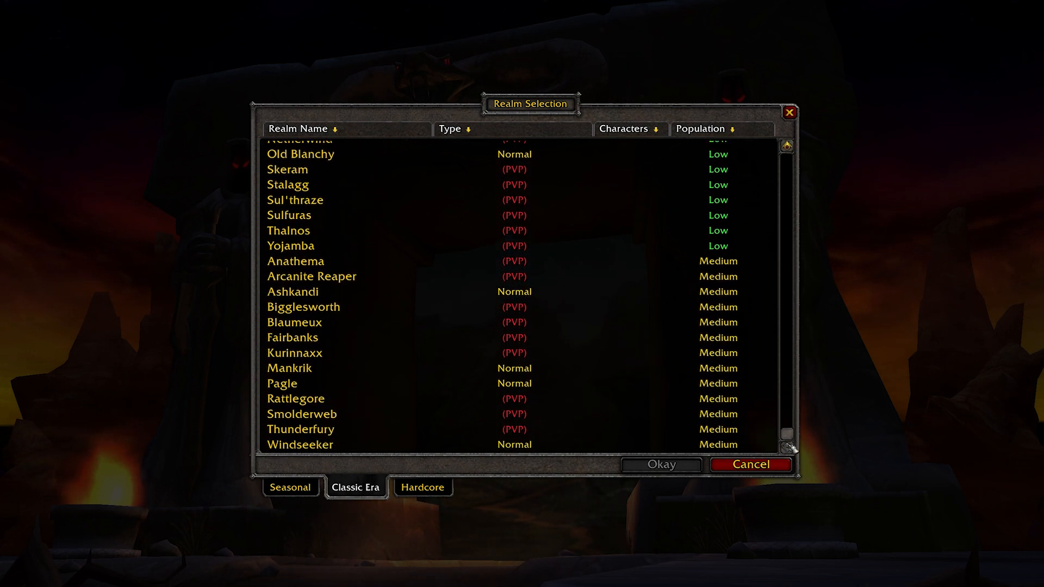
scroll(up, 3)
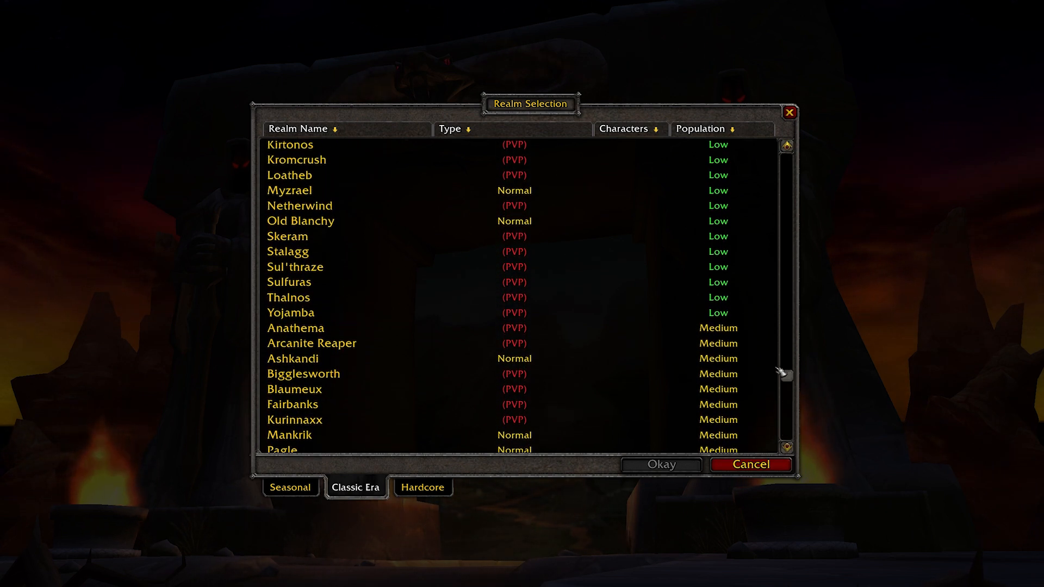
scroll(up, 3)
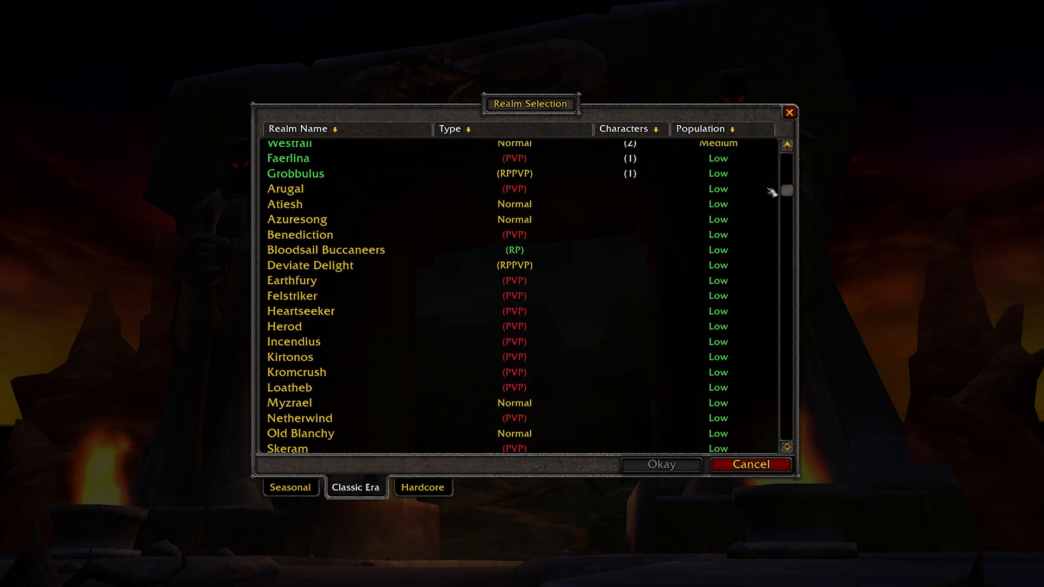
scroll(up, 3)
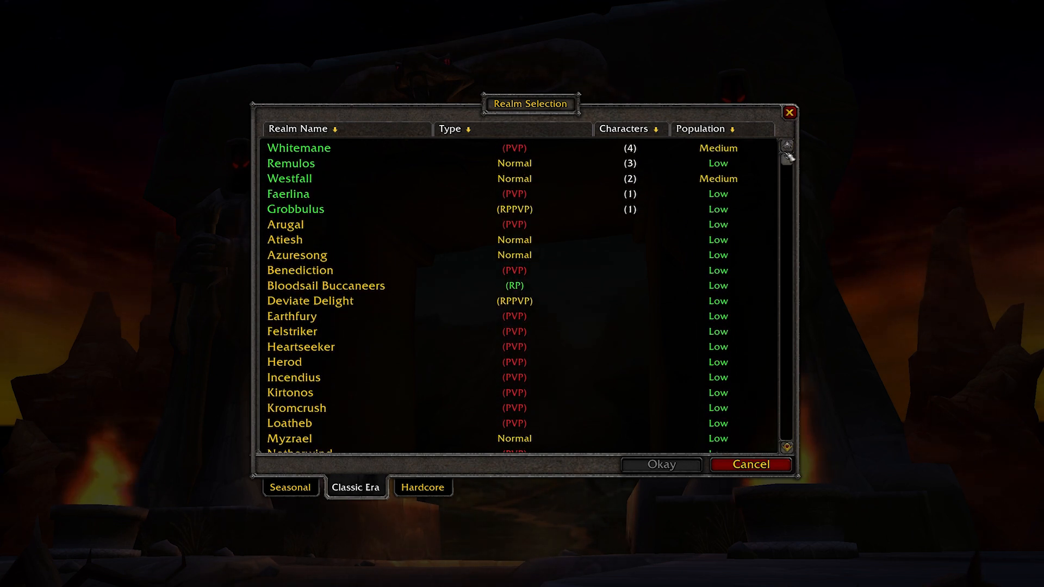
scroll(down, 3)
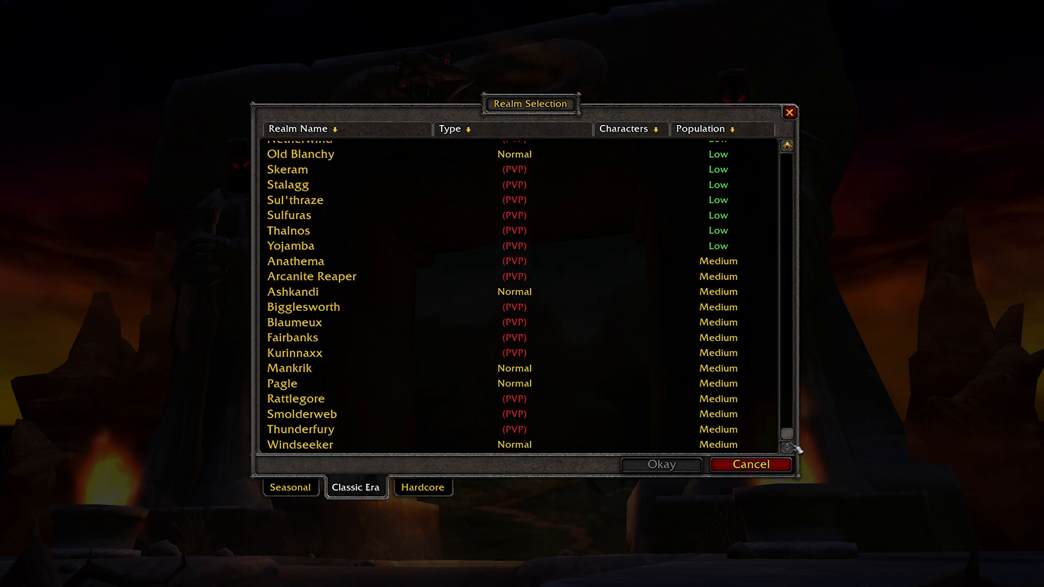
scroll(up, 3)
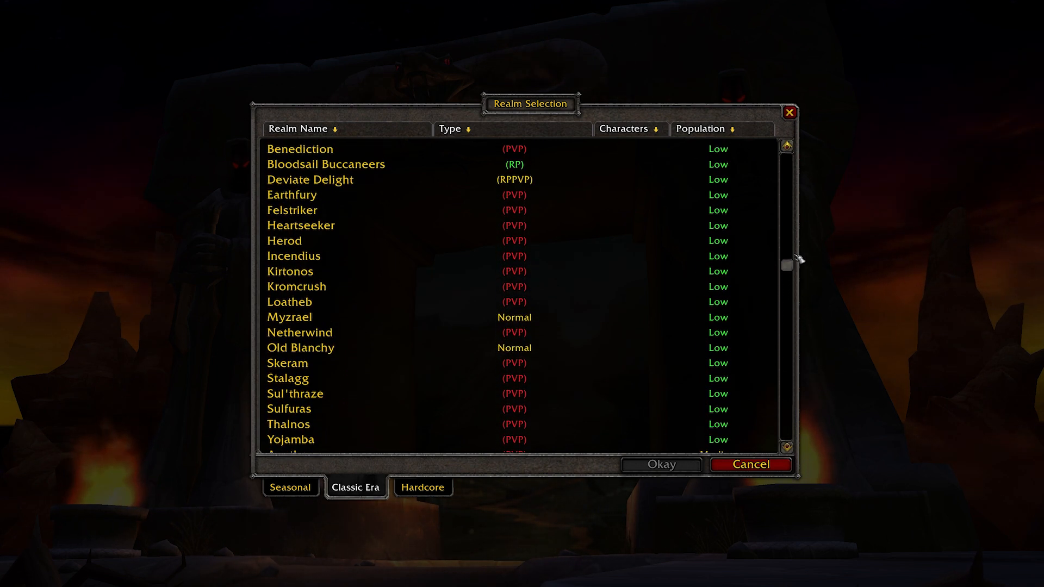
scroll(up, 3)
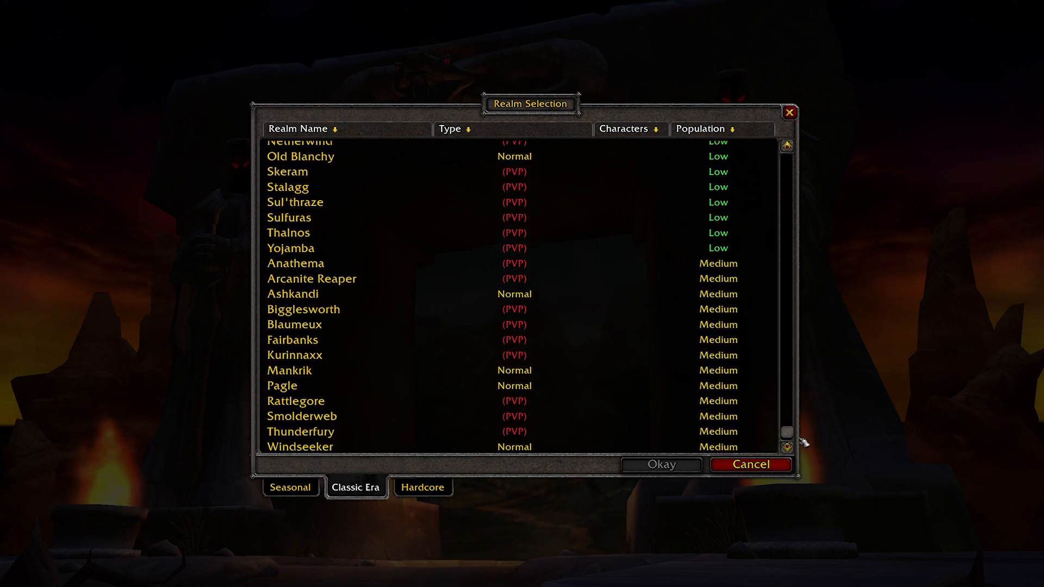
scroll(up, 3)
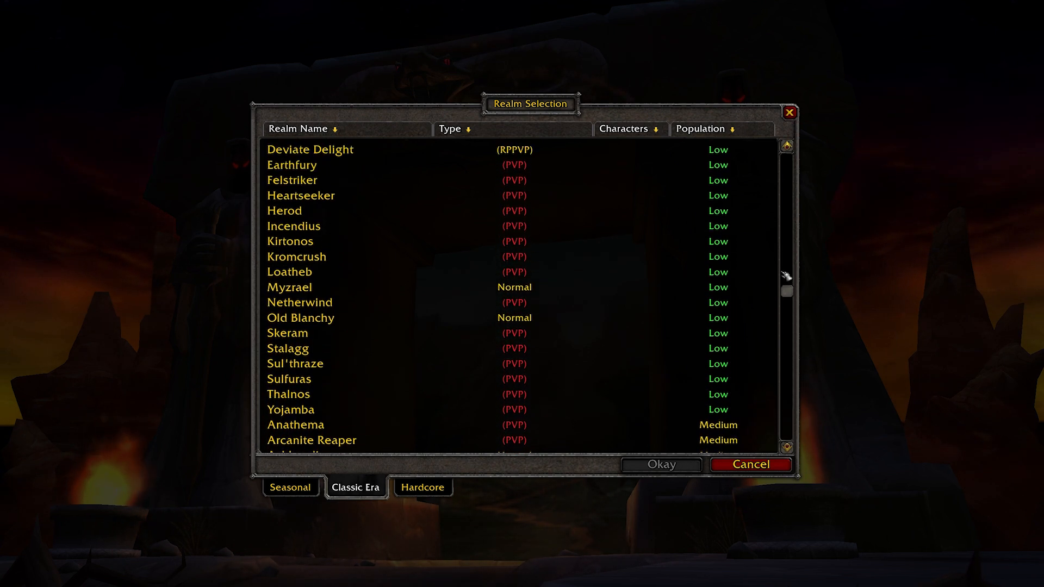
Step: Cycle through Seasonal, Hardcore and Classic Era tabs, ending on the offline Seasonal realms
click(290, 487)
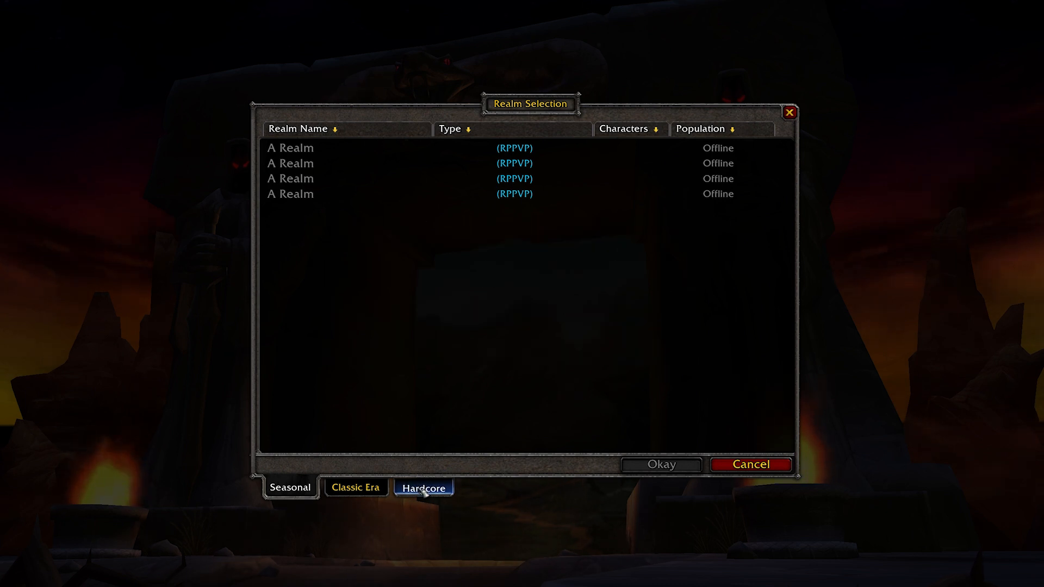
click(355, 487)
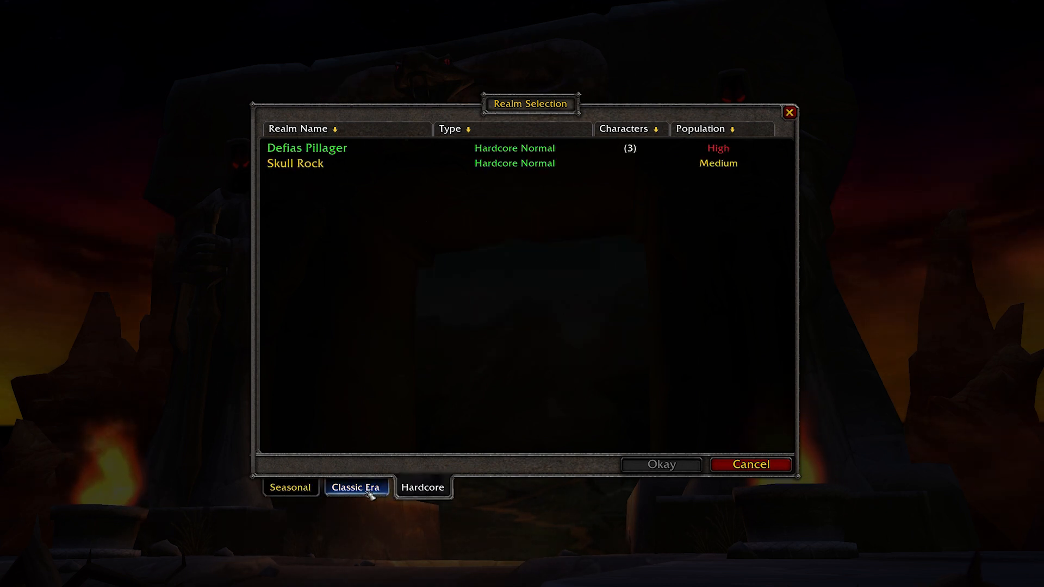
click(356, 486)
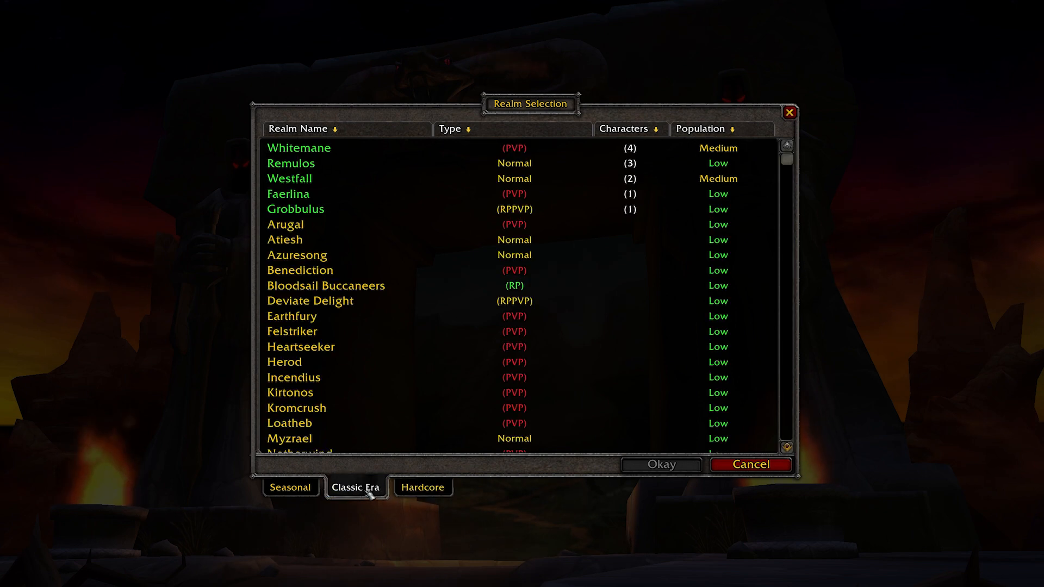
click(291, 487)
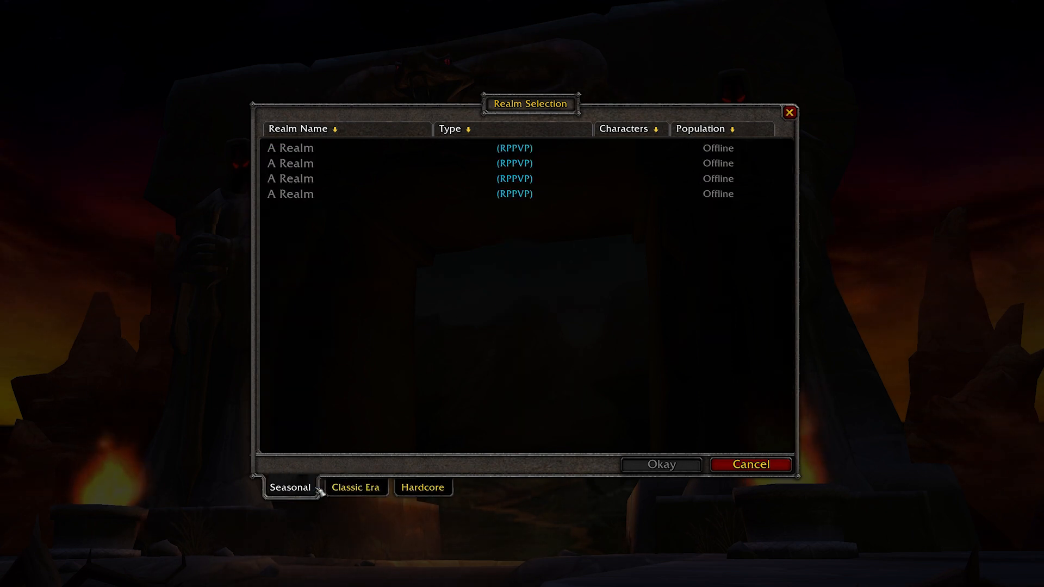